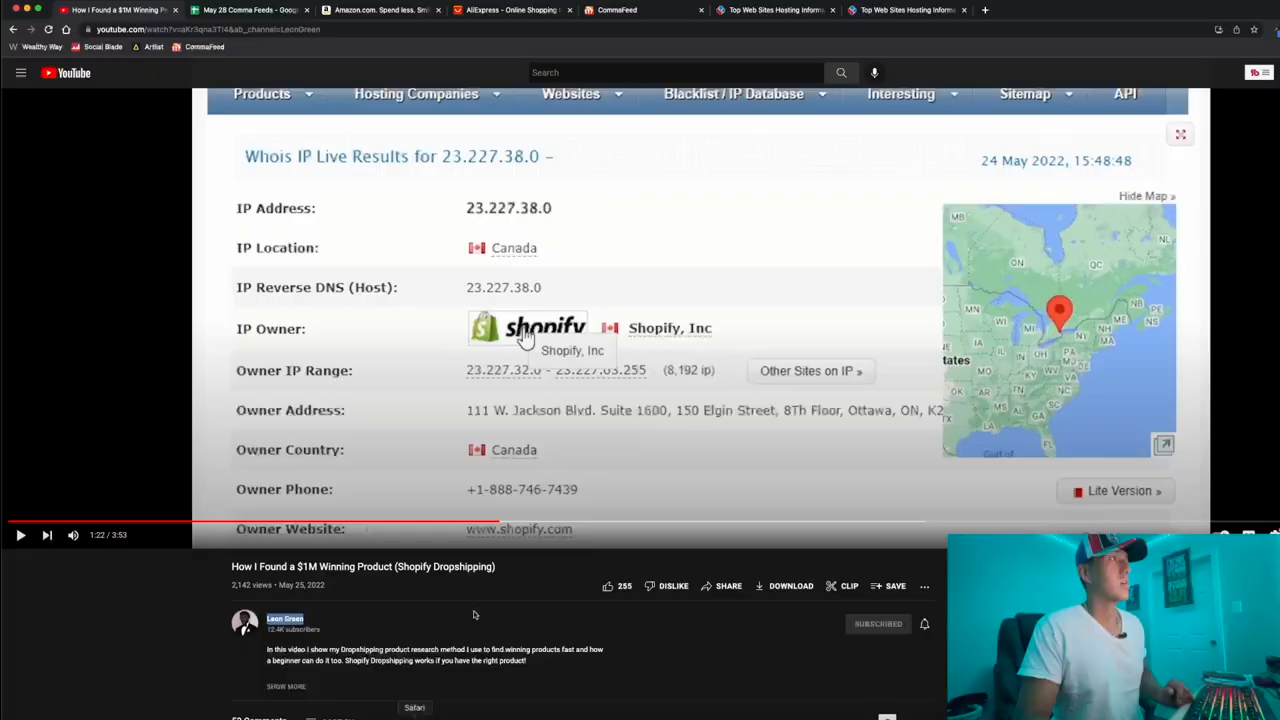
- Switch from the YouTube tutorial to the MYIP.MS top-websites hosting list
click(612, 10)
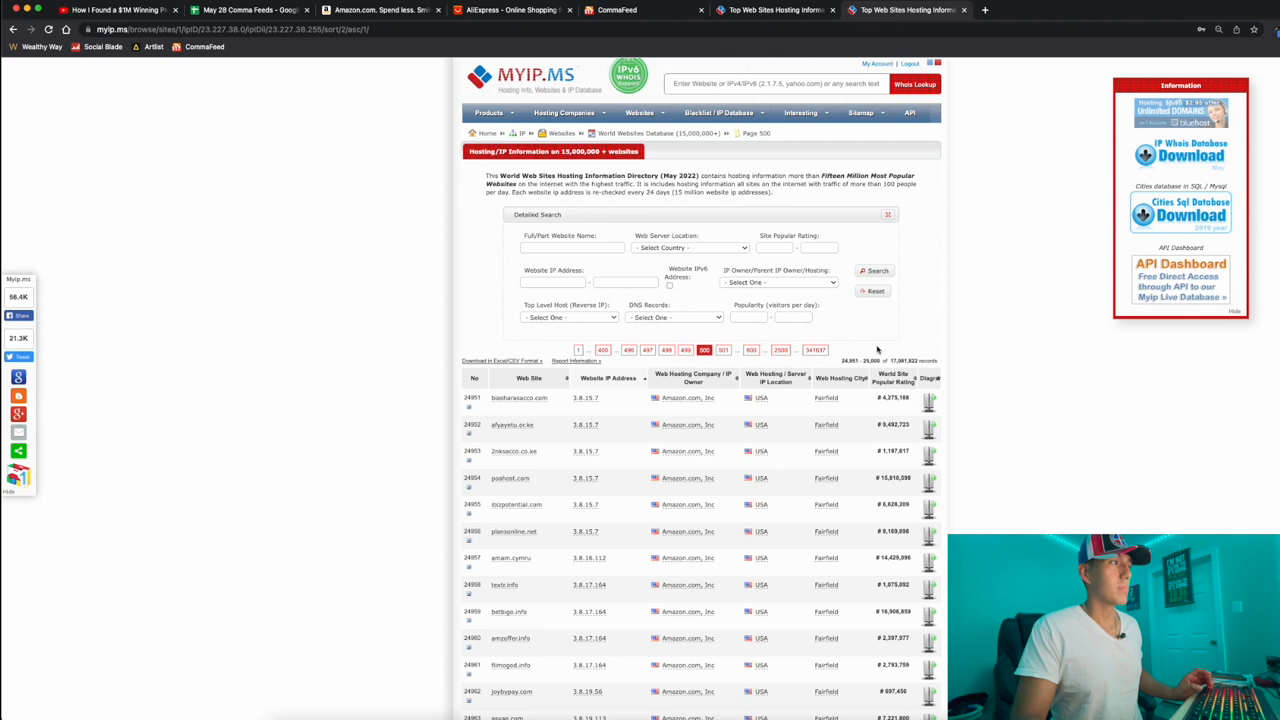
- Open the Biashara Sacco Society website from the hosting table in a new tab
click(518, 398)
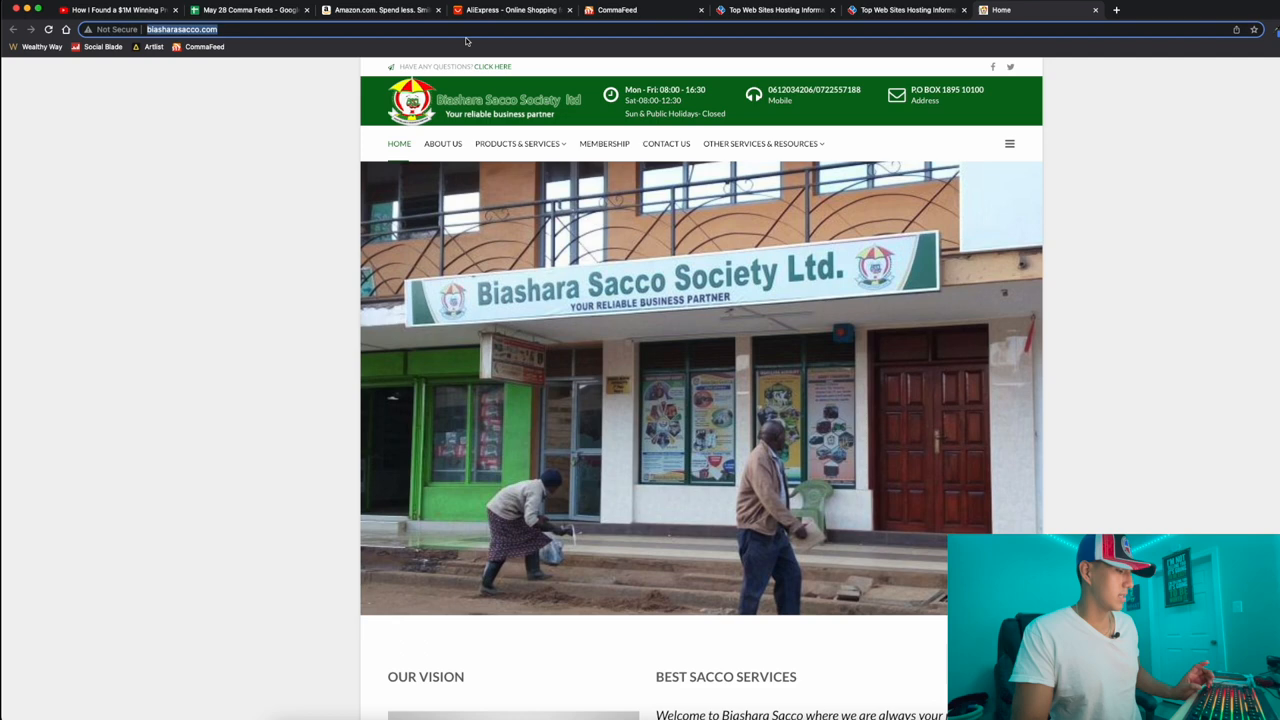
- Show CommaFeed's All feed with the latest toy-store product entries
click(624, 12)
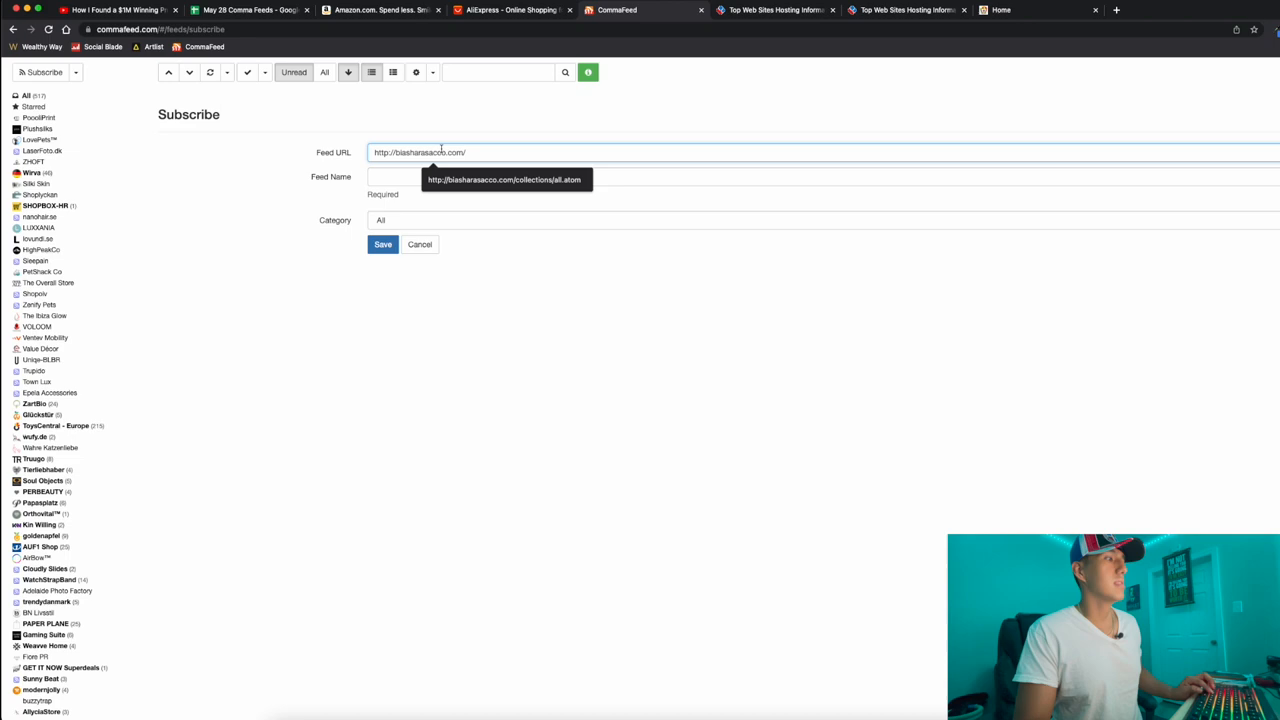
click(382, 244)
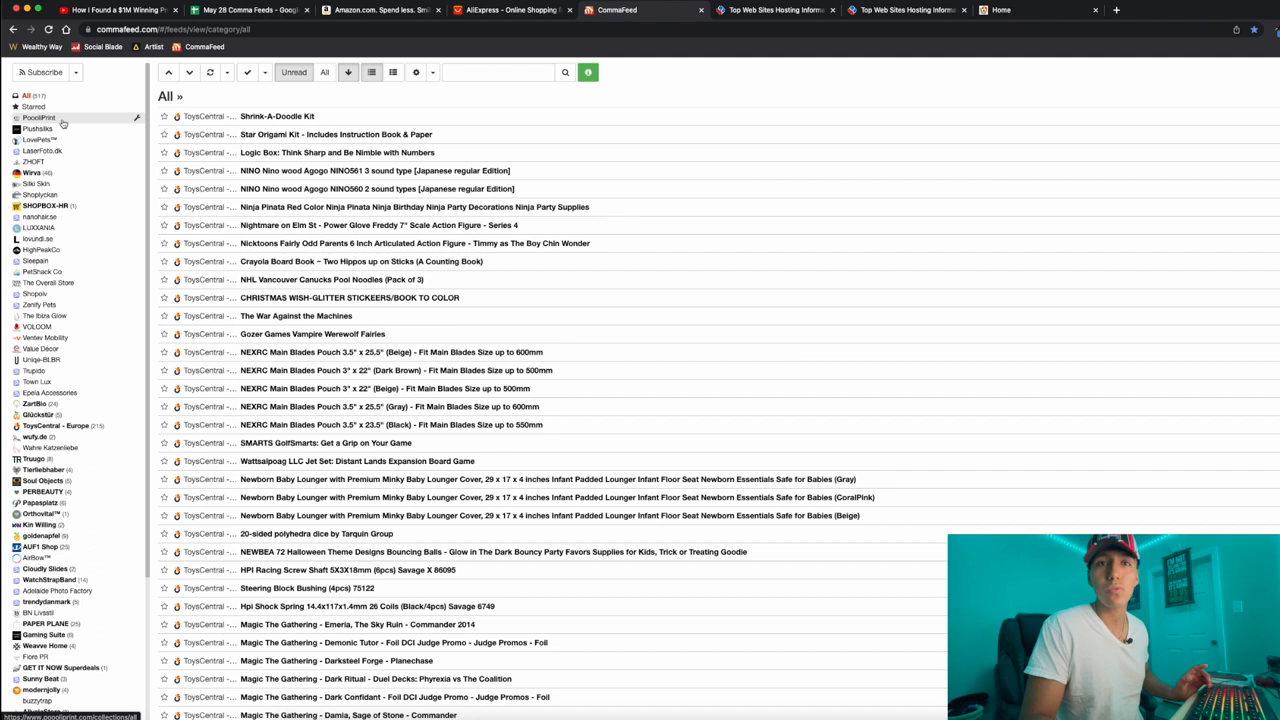
- View Shopoiv's products sorted by best seller in English, then return to the spreadsheet
click(32, 292)
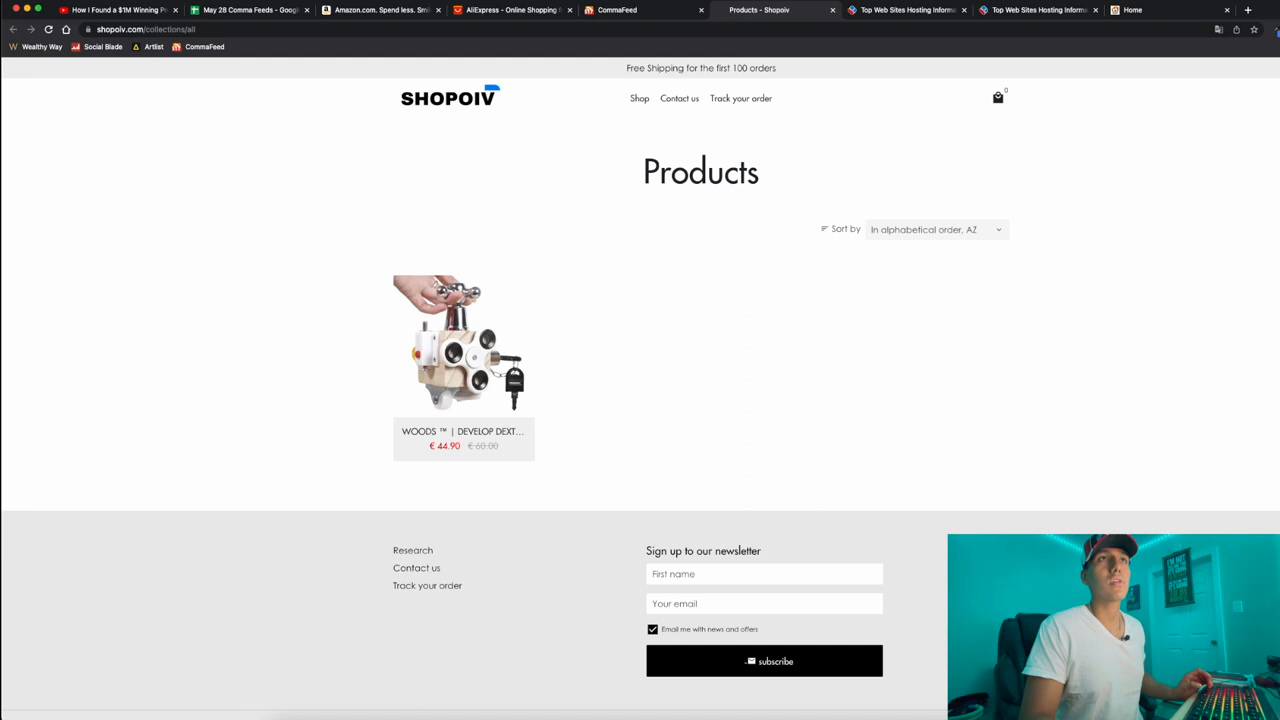
click(1186, 30)
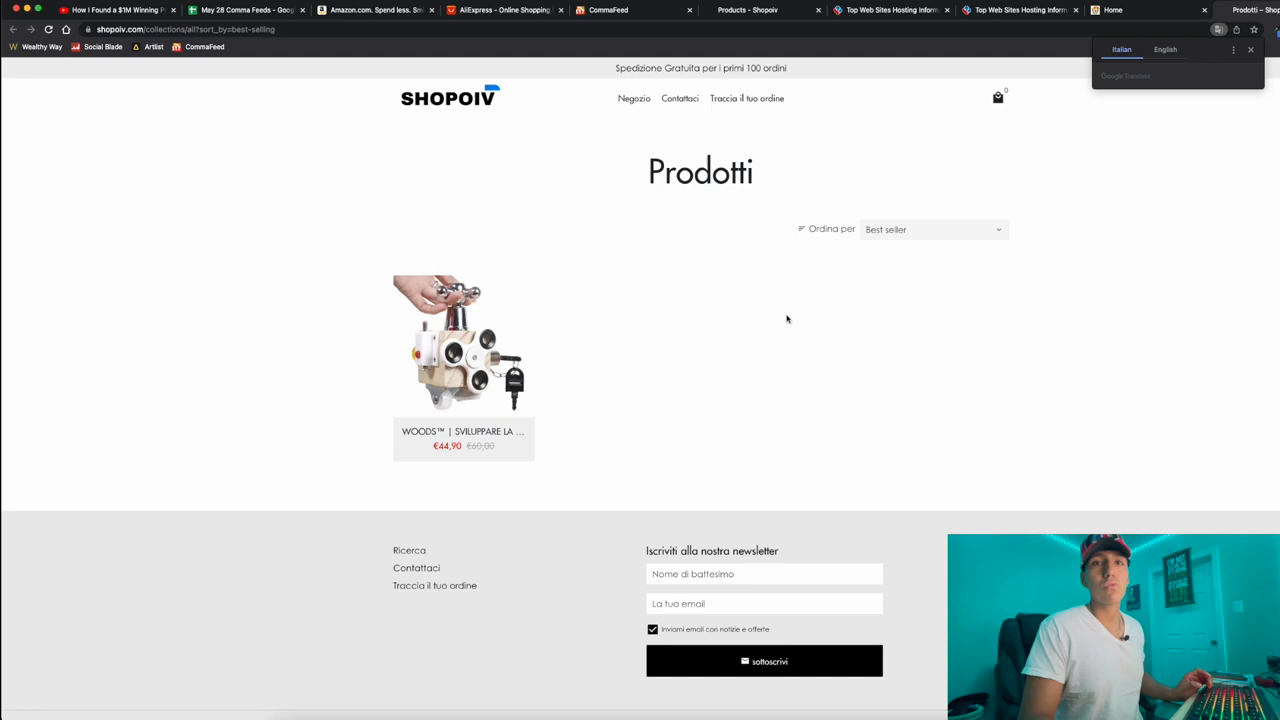
click(1164, 50)
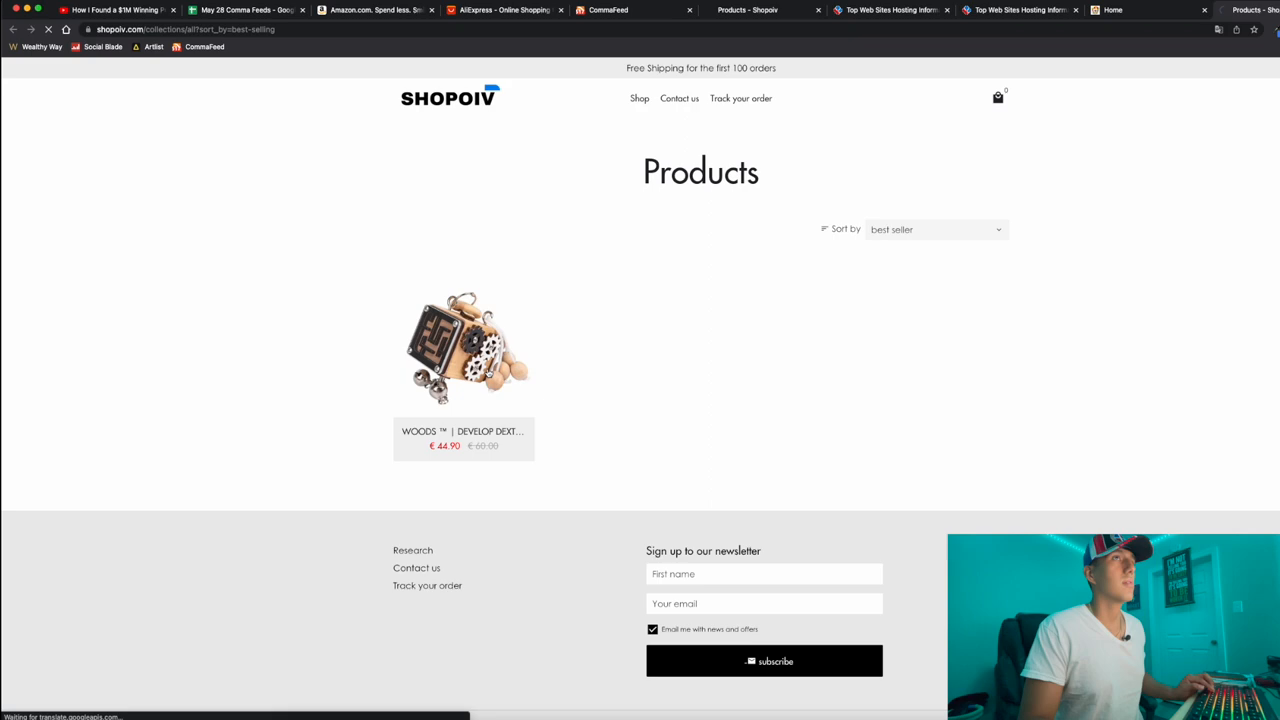
click(252, 12)
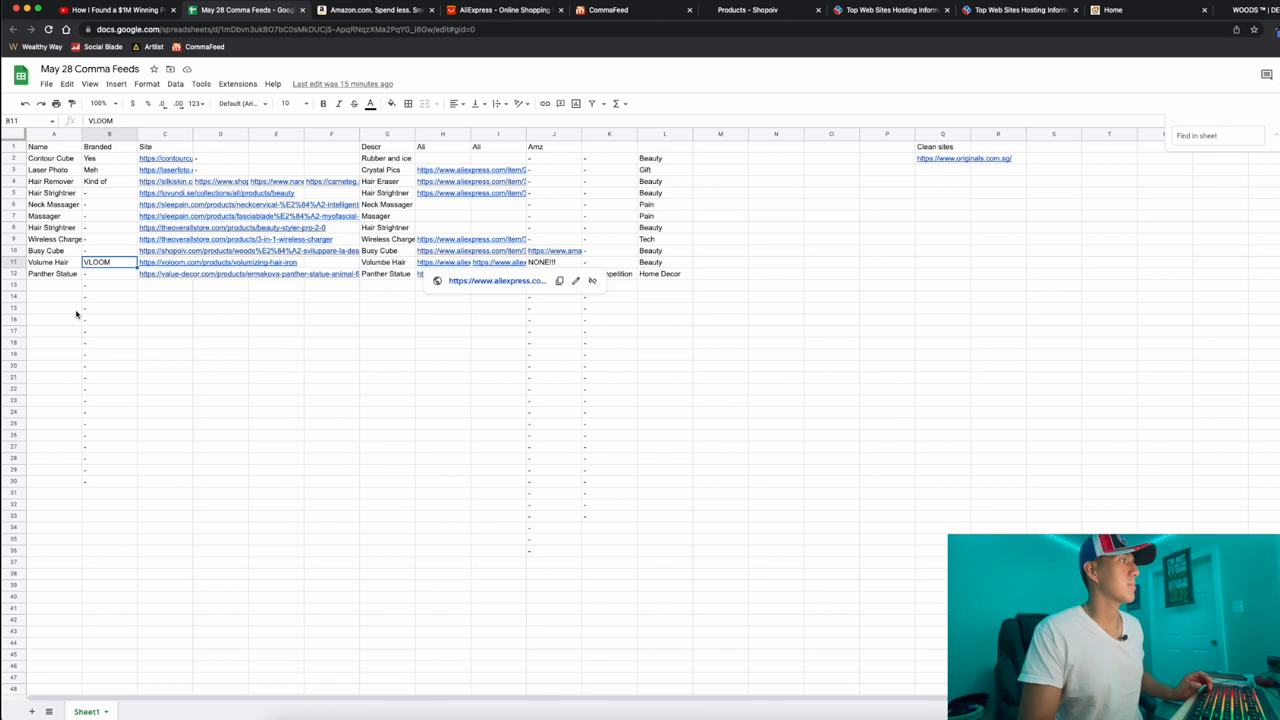
- Open the VOLOOM iron page from row 11 and the matching AliExpress crimper listing
click(60, 262)
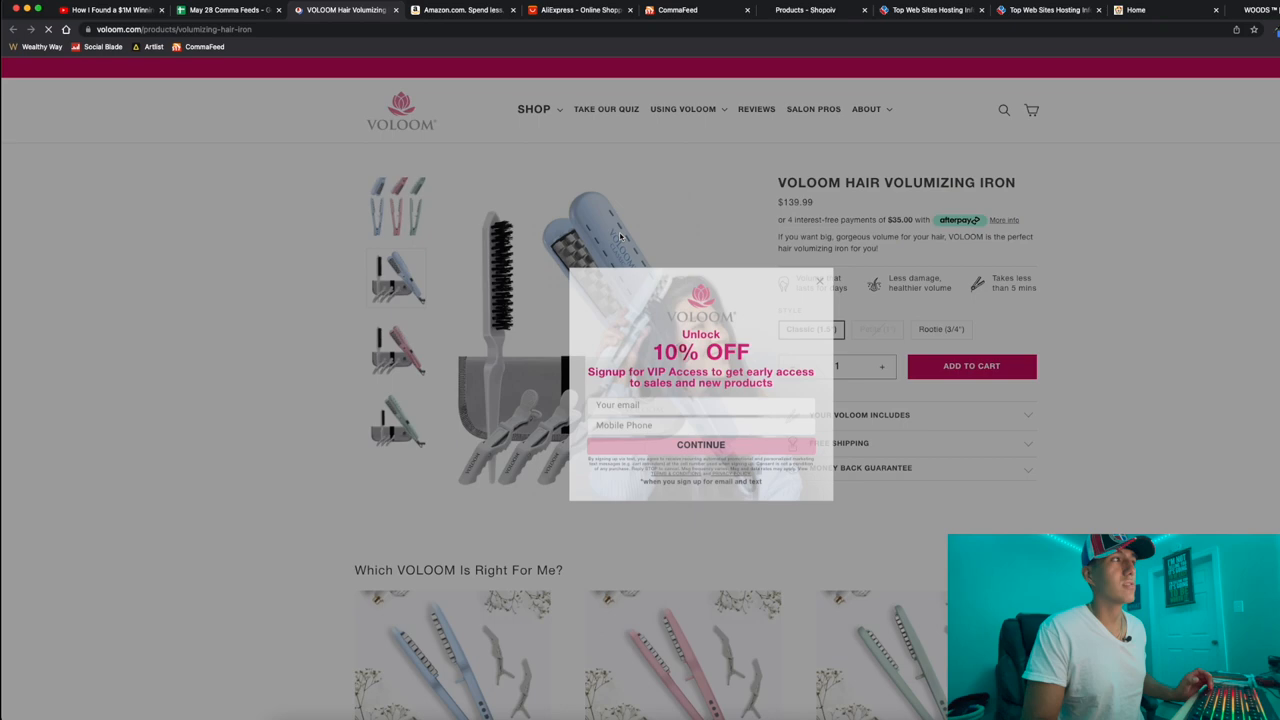
click(210, 8)
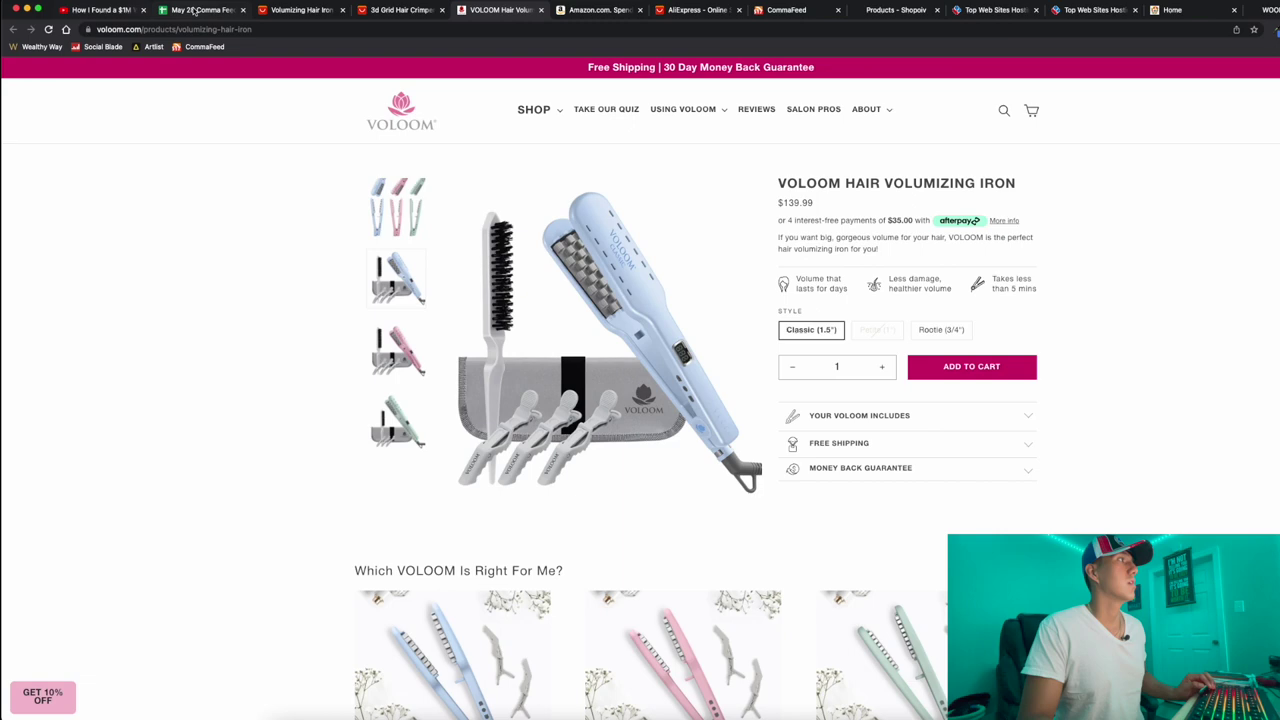
click(416, 16)
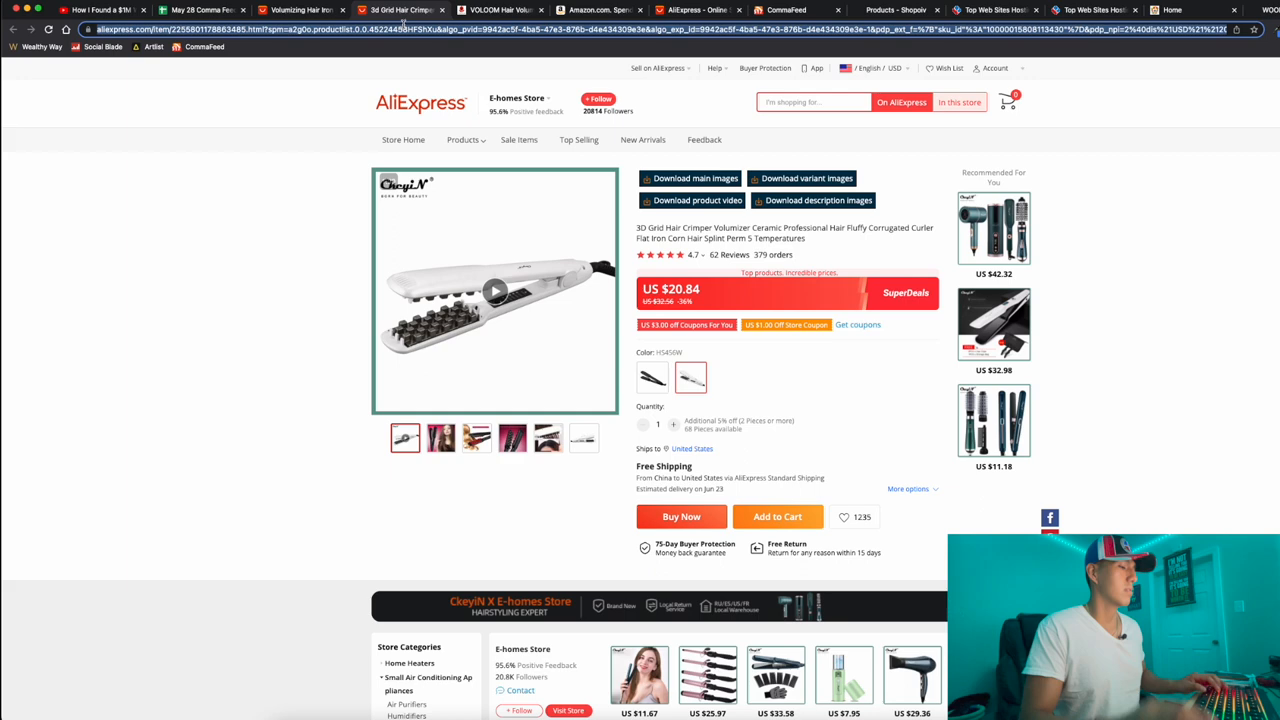
- Search Amazon for 'hair volu', review results and a K-SKIN listing, return to VOLOOM
text(hair volu)
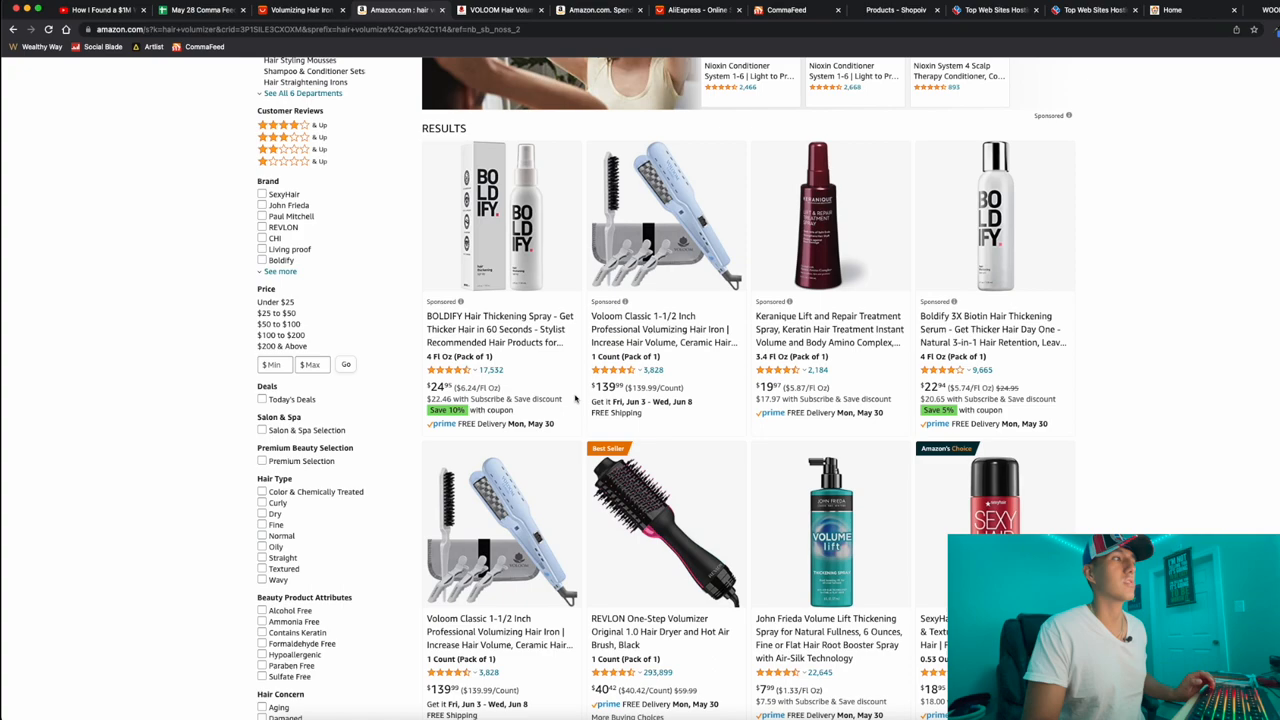
scroll(down, 3)
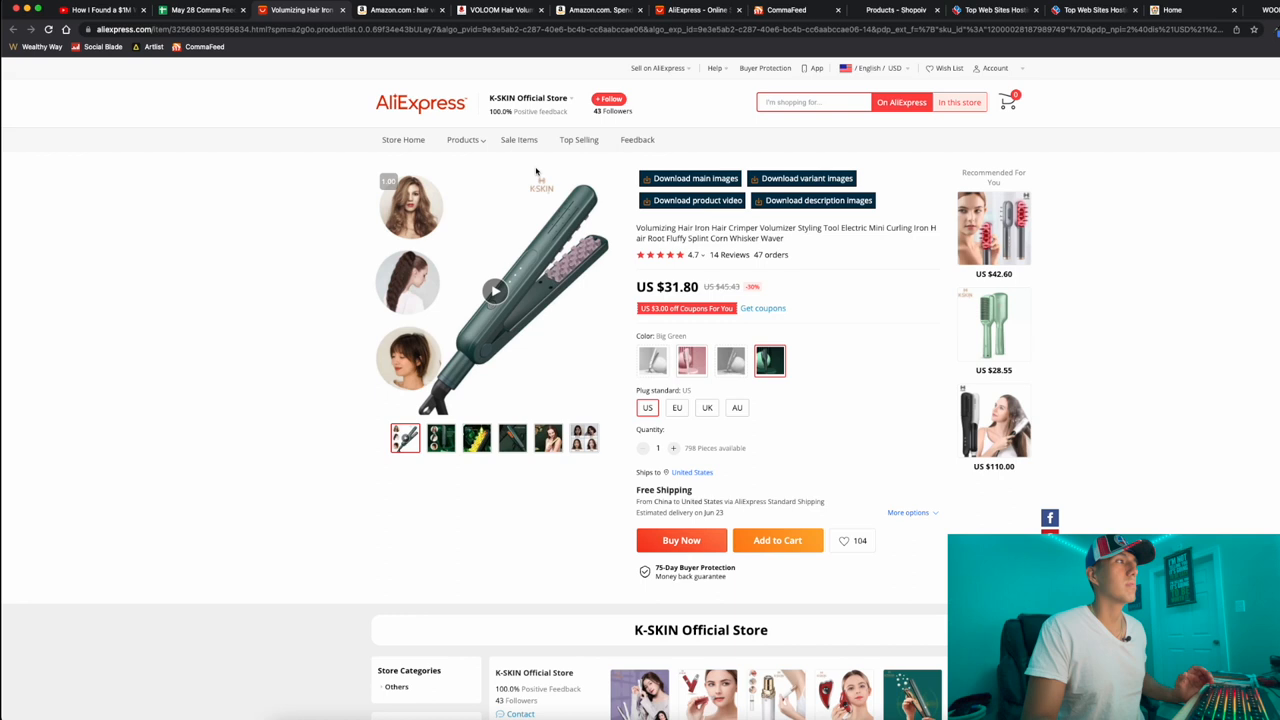
click(520, 10)
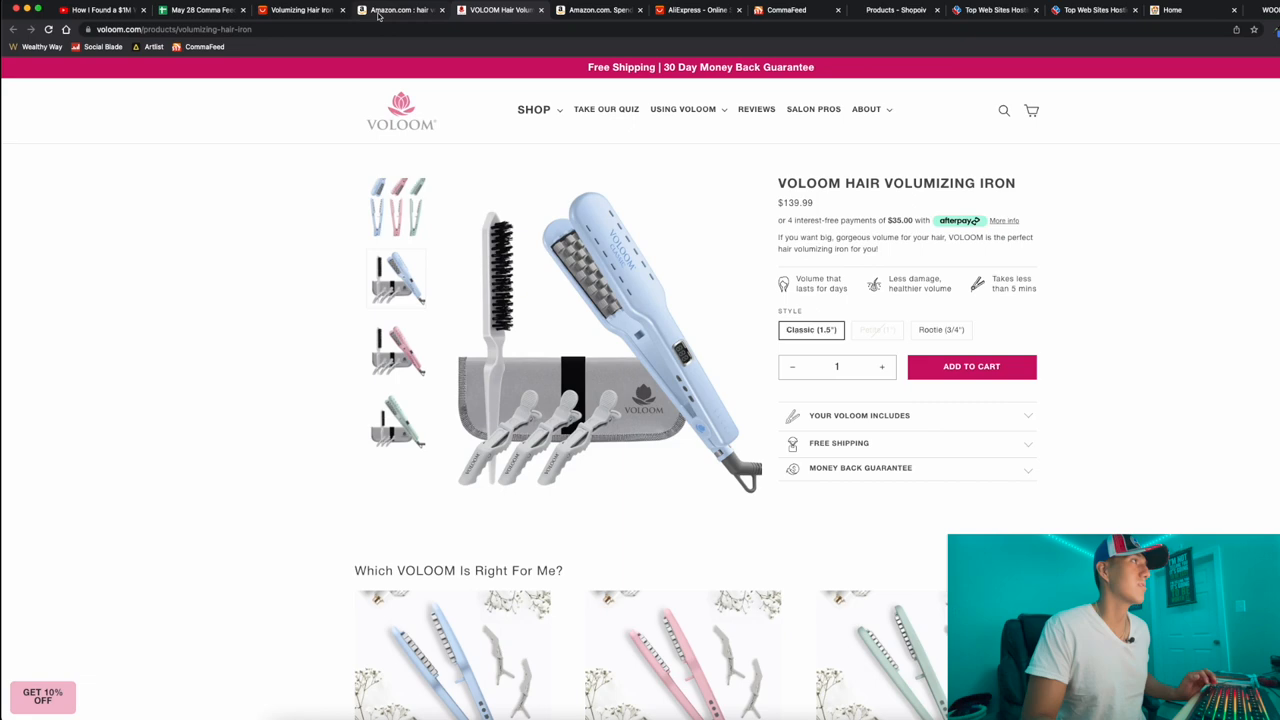
- Return to the spreadsheet and open the SilkiSkin Crystal Hair Eraser store
click(204, 10)
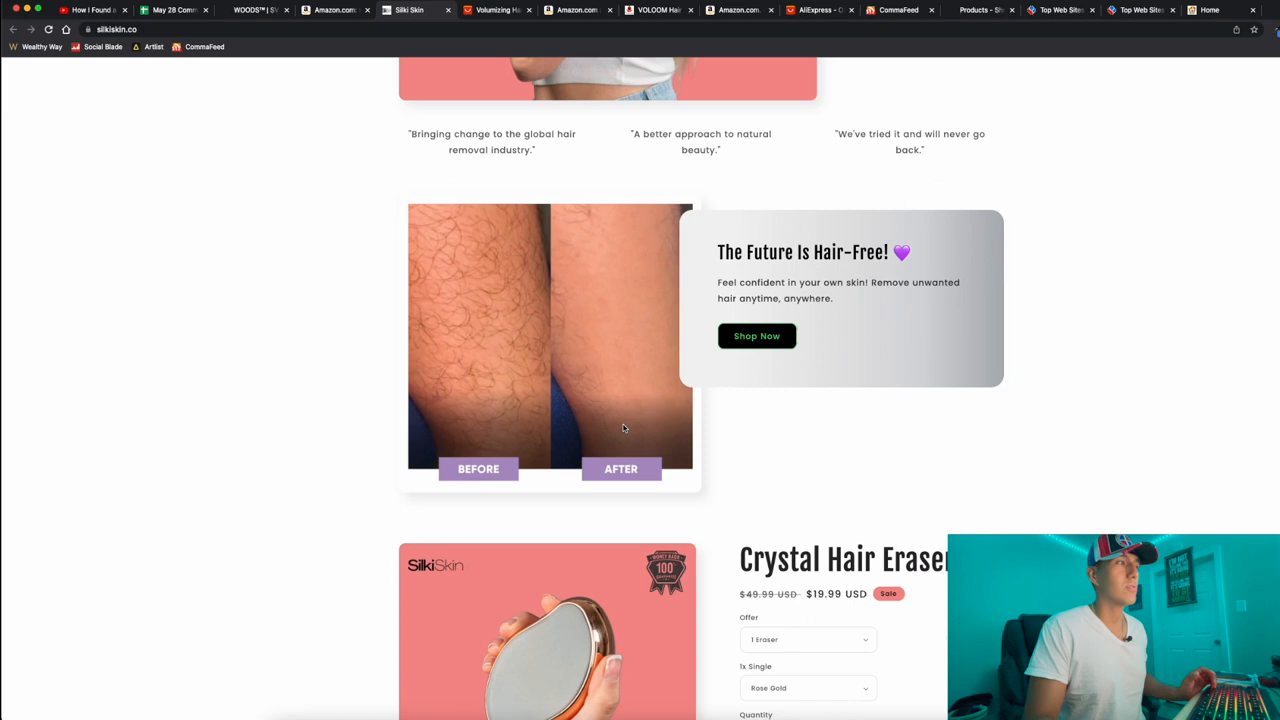
- Review the SilkiSkin homepage and Amazon hair eraser results, then return to the spreadsheet
scroll(up, 3)
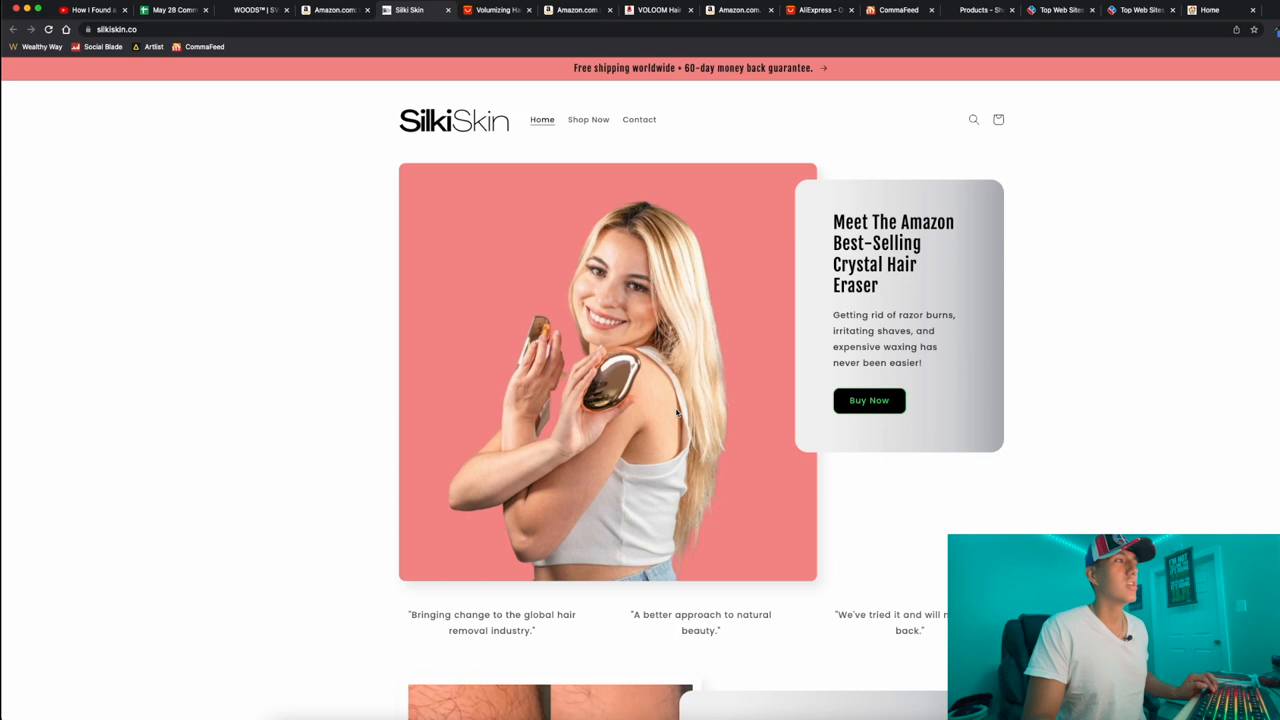
click(180, 12)
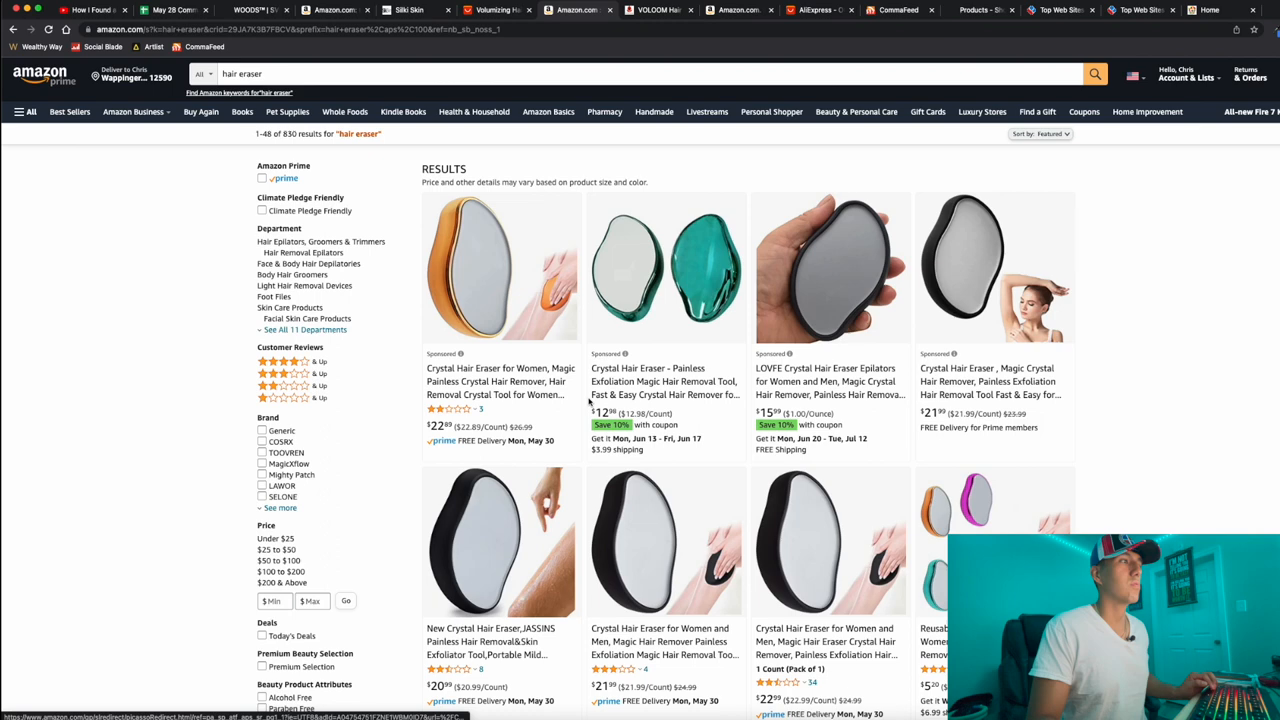
scroll(down, 3)
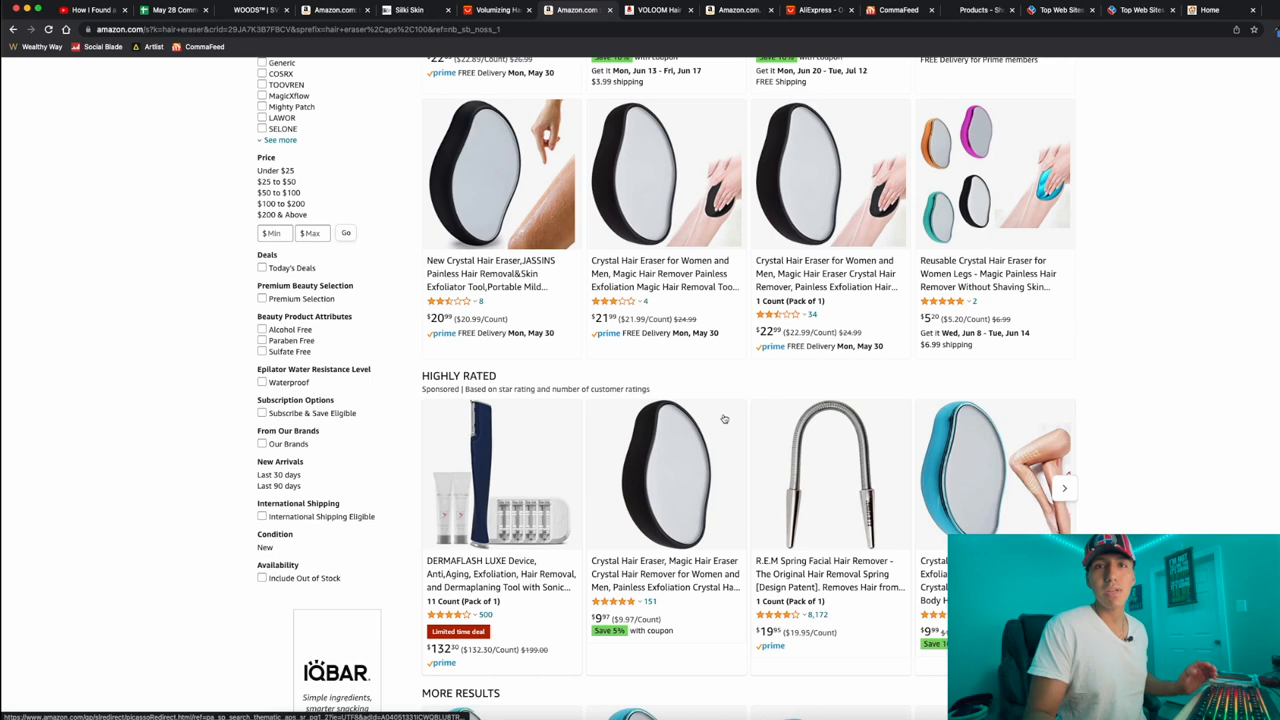
click(176, 10)
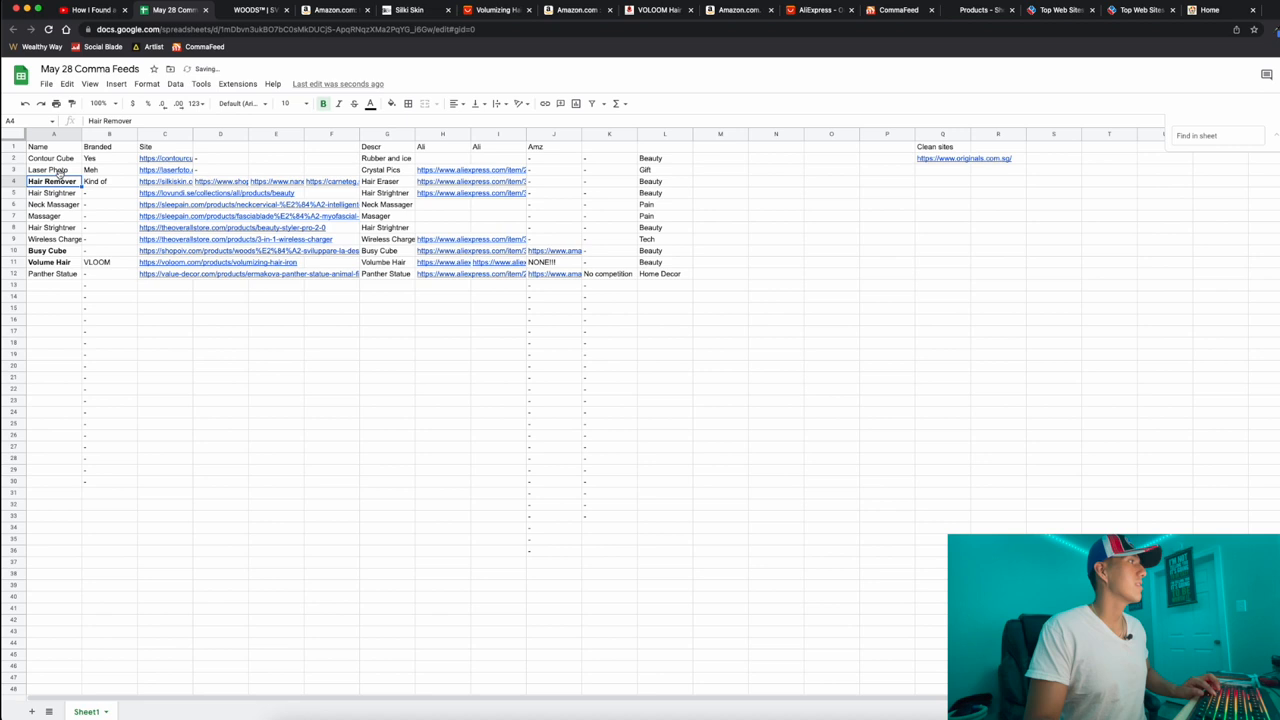
- Open the LaserFoto light-up photo keyring page from the Site column
click(156, 174)
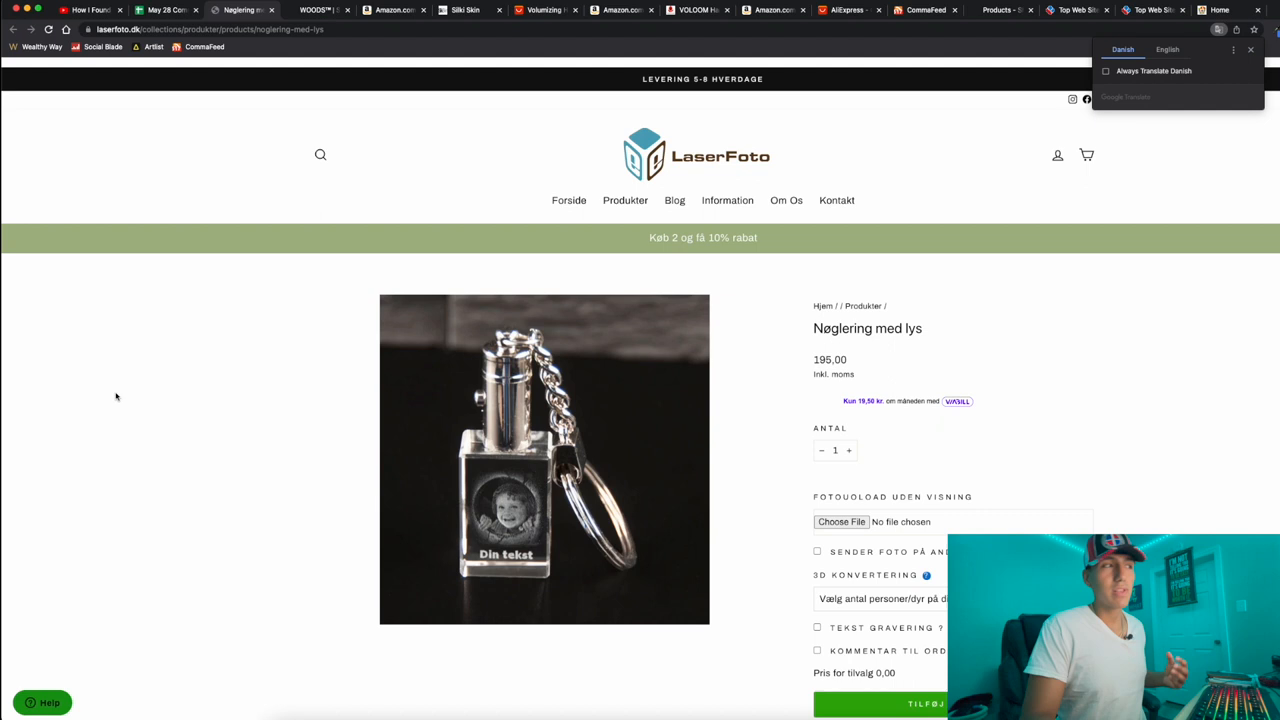
mouse_move(410, 604)
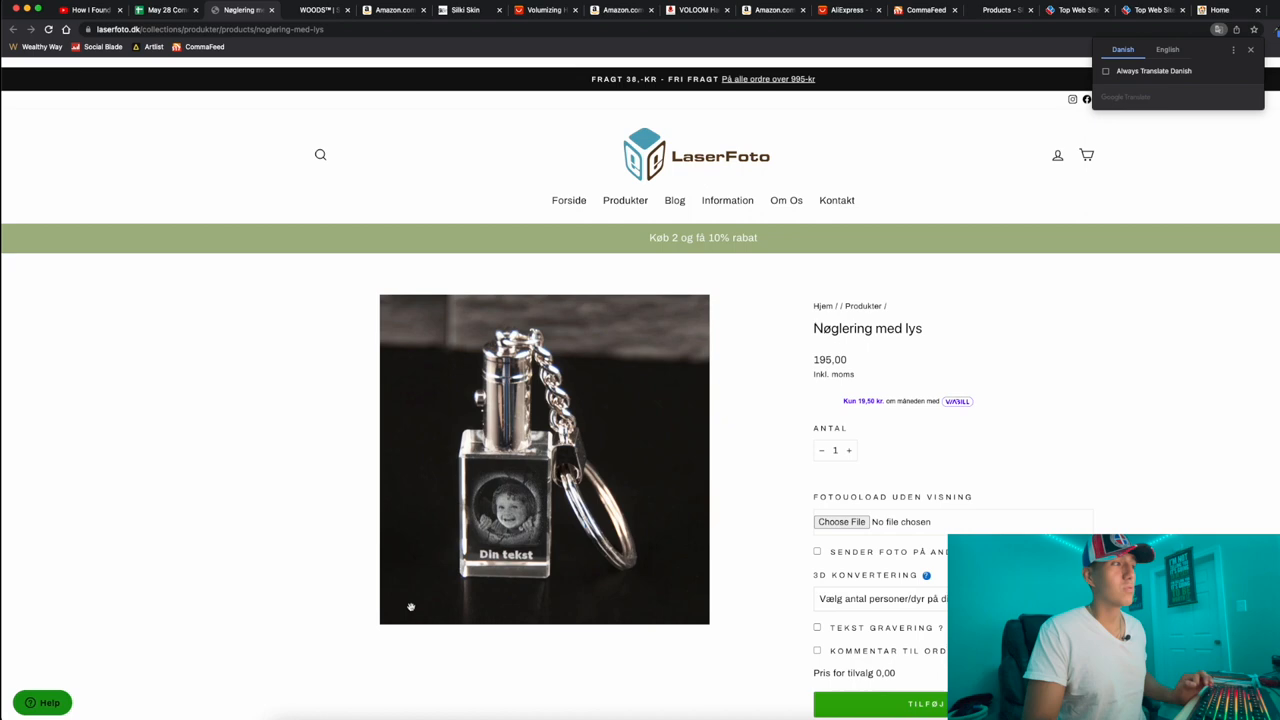